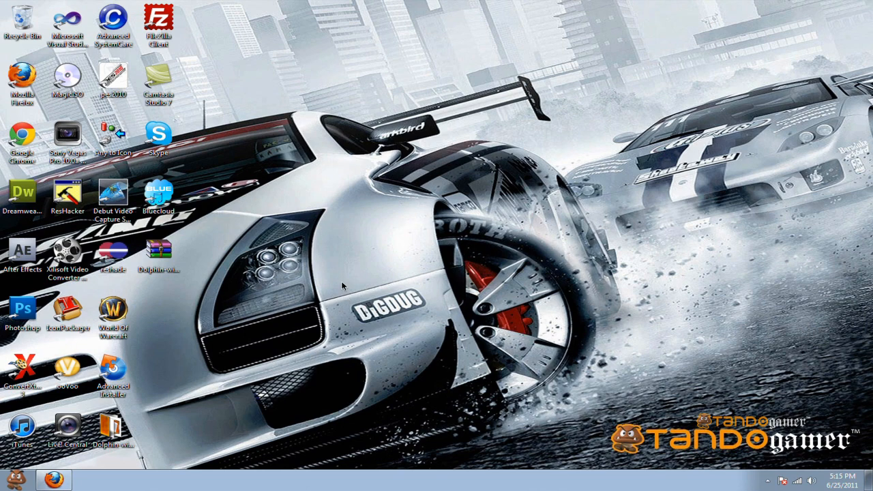
mouse_move(249, 187)
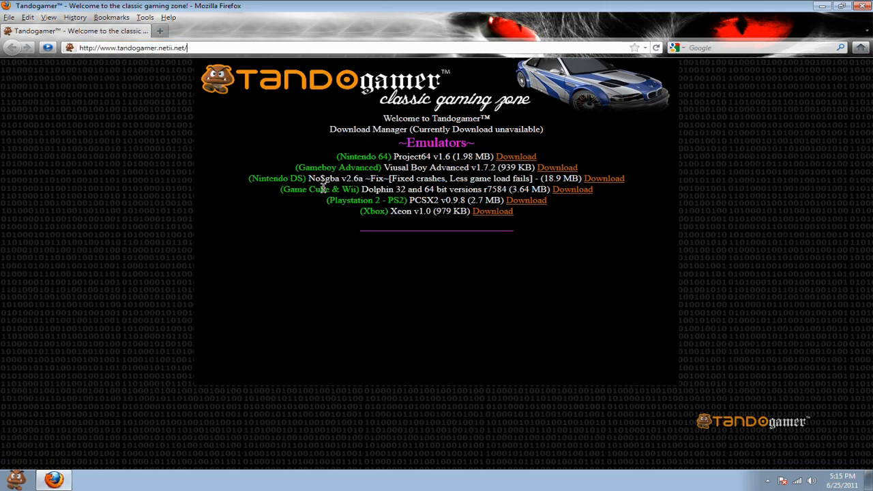
mouse_move(472, 195)
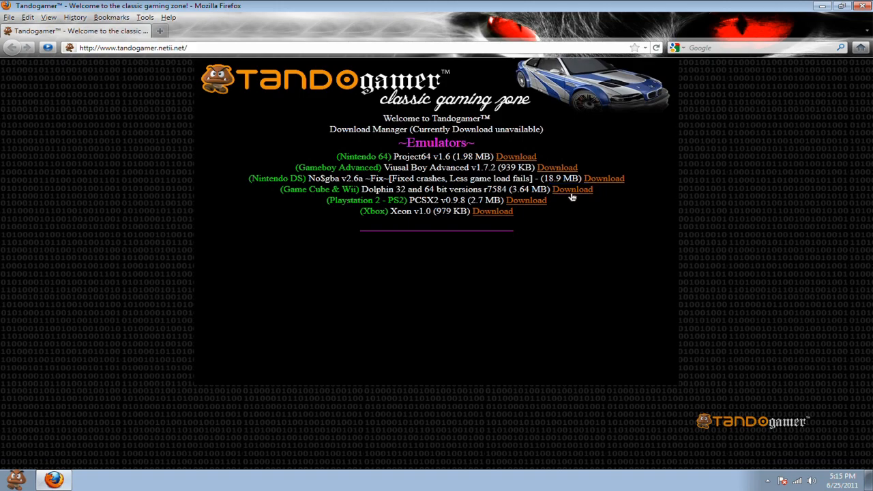
Step: Follow the Download link for the Game Cube & Wii Dolphin entry
click(573, 189)
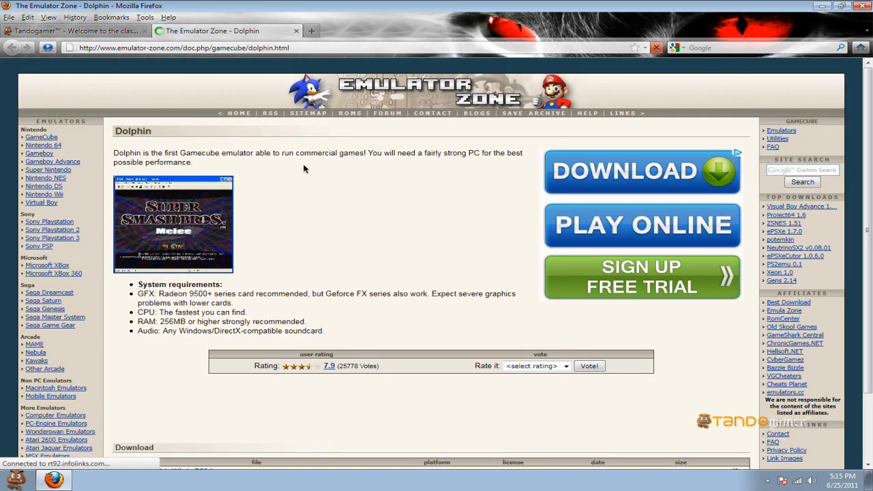
Step: Download the 'Dolphin (32bit Win) r7584' build to the desktop
scroll(down, 3)
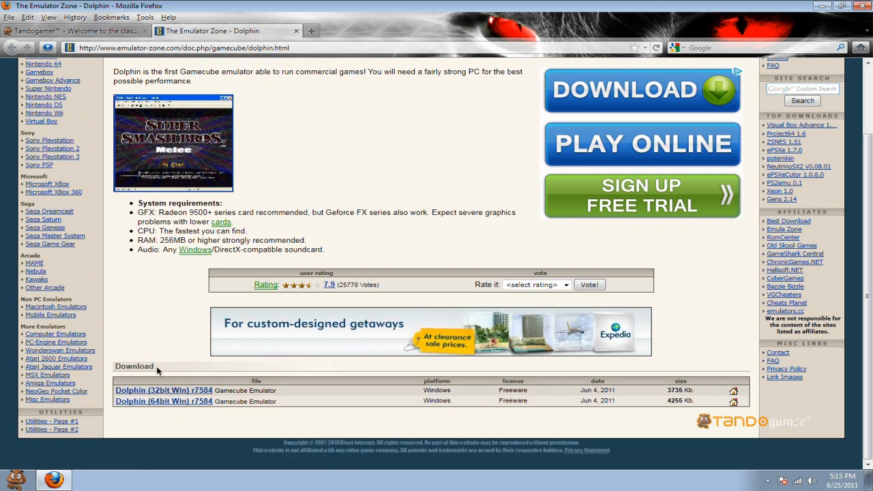
click(75, 31)
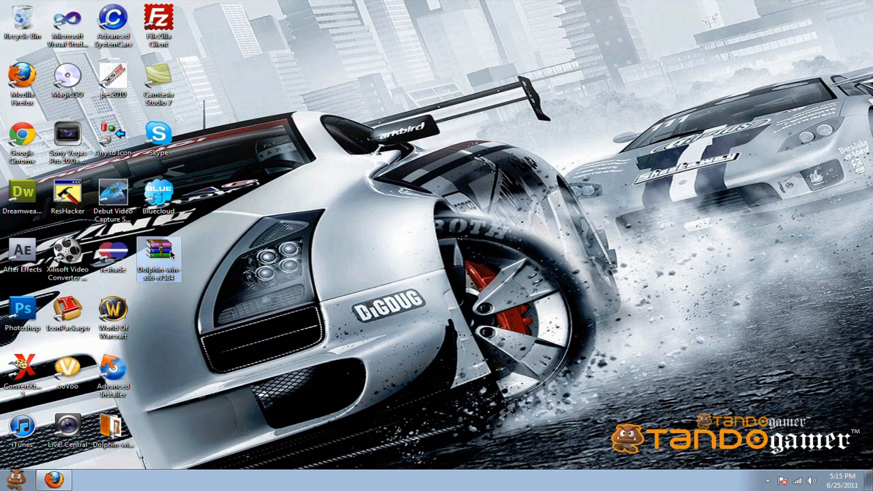
Step: Open the Dolphin-win-x86-r7584 folder and select the Dolphin application
double_click(159, 256)
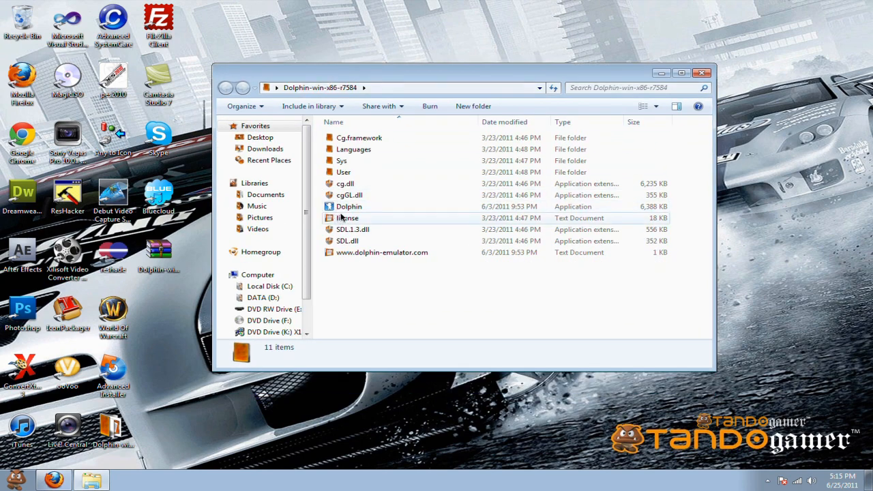
click(349, 206)
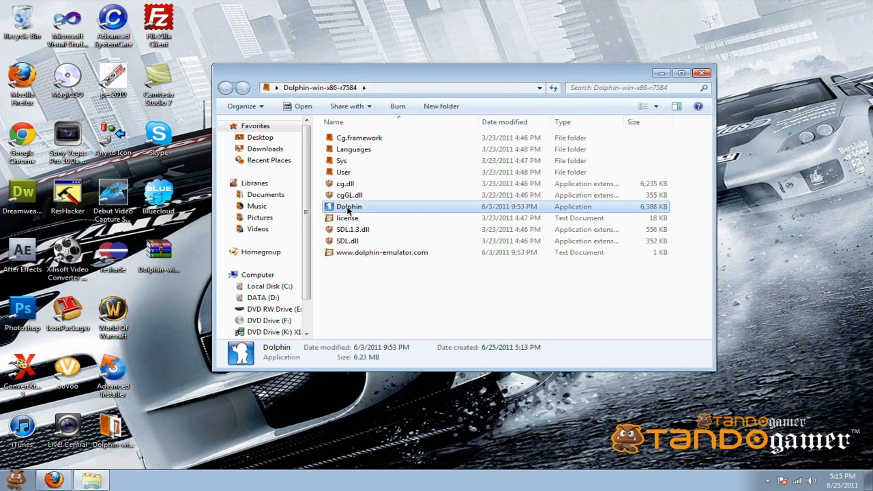
Step: Launch Dolphin.exe, then open and cancel the game file dialog
double_click(348, 206)
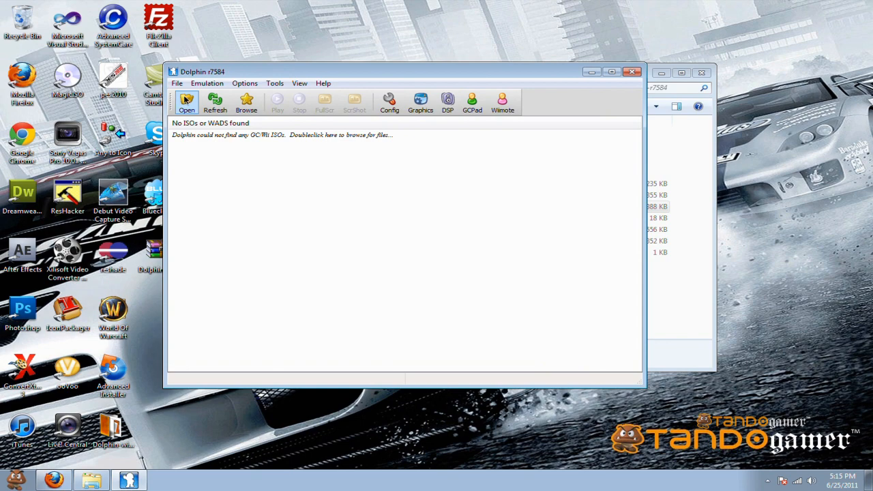
click(186, 102)
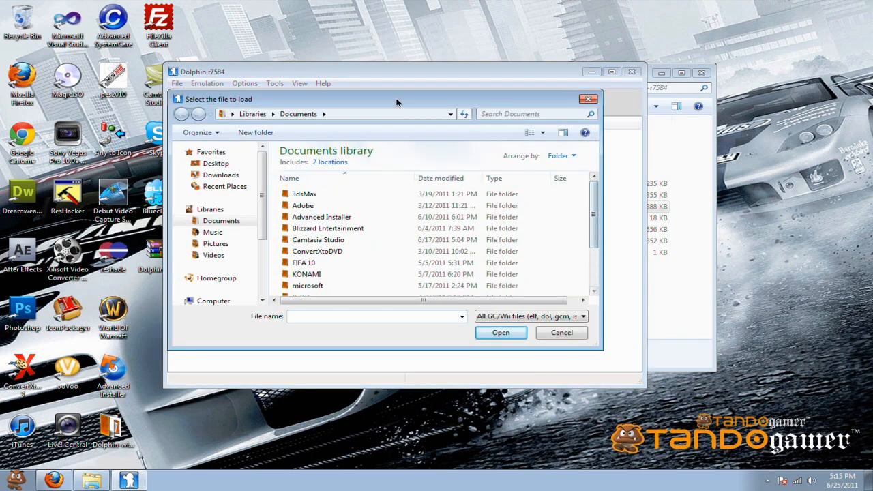
click(561, 332)
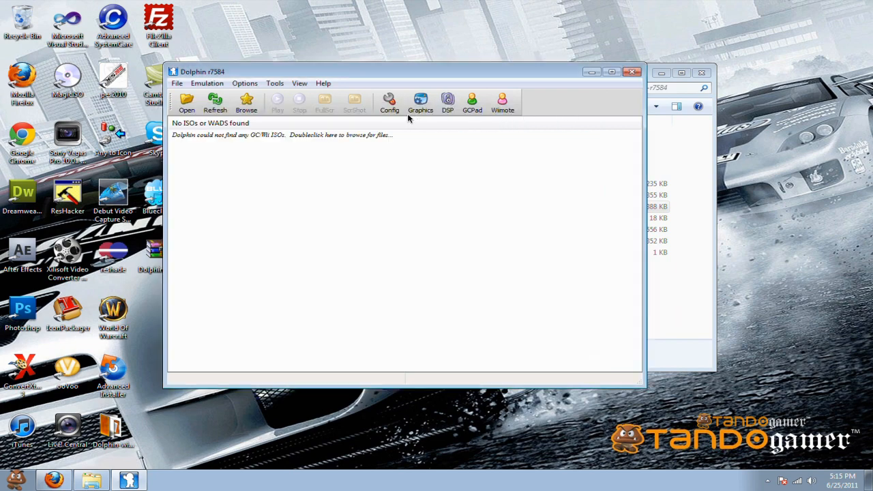
mouse_move(248, 73)
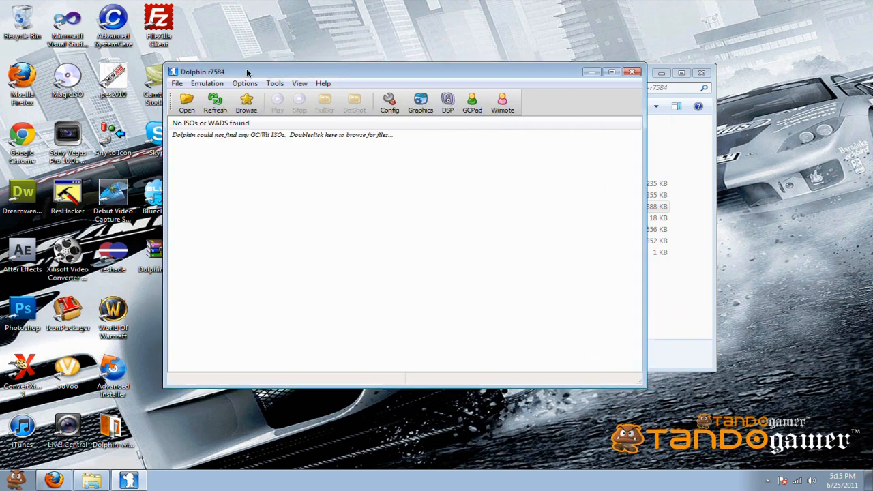